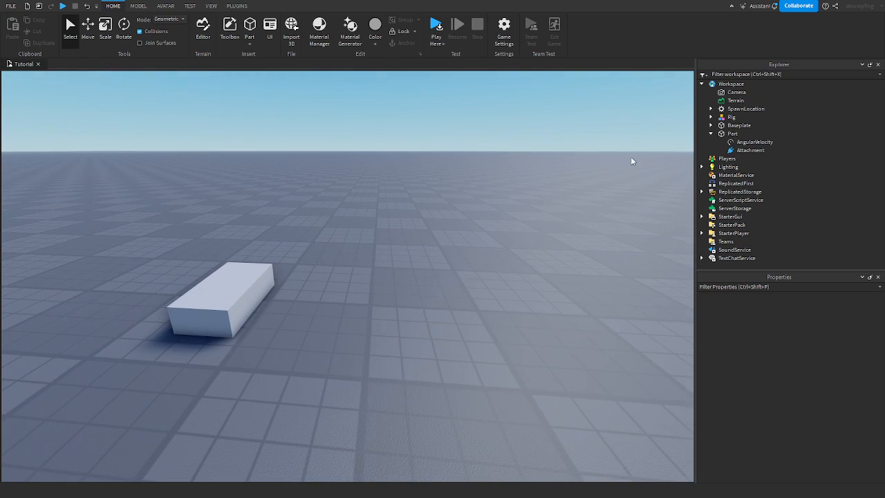
Delete the Part's old AngularVelocity and Attachment, then insert a LinearVelocity into Part
click(711, 133)
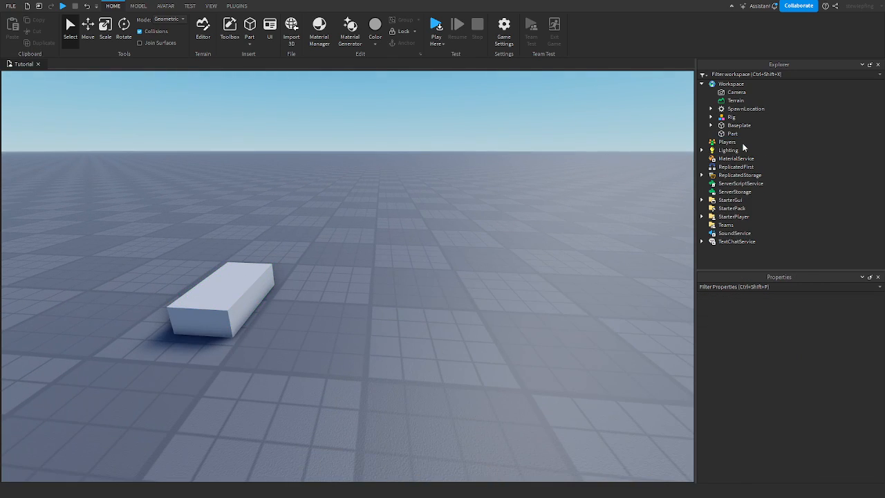
click(733, 134)
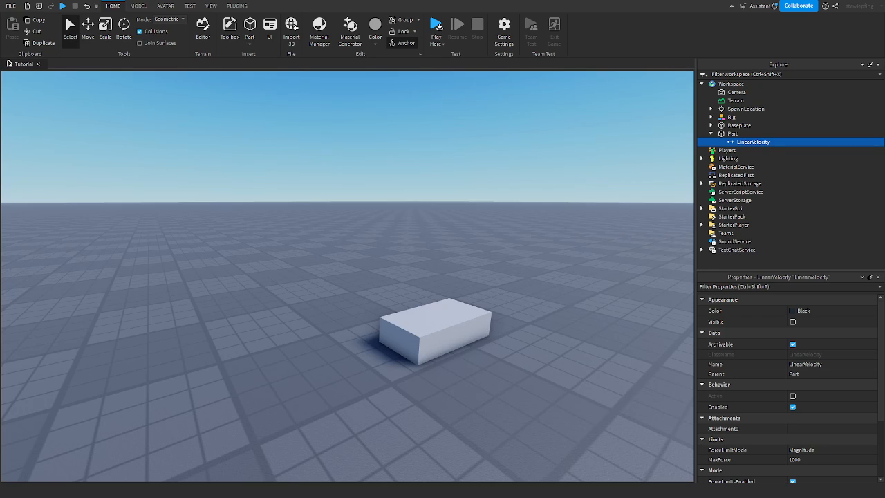
click(733, 134)
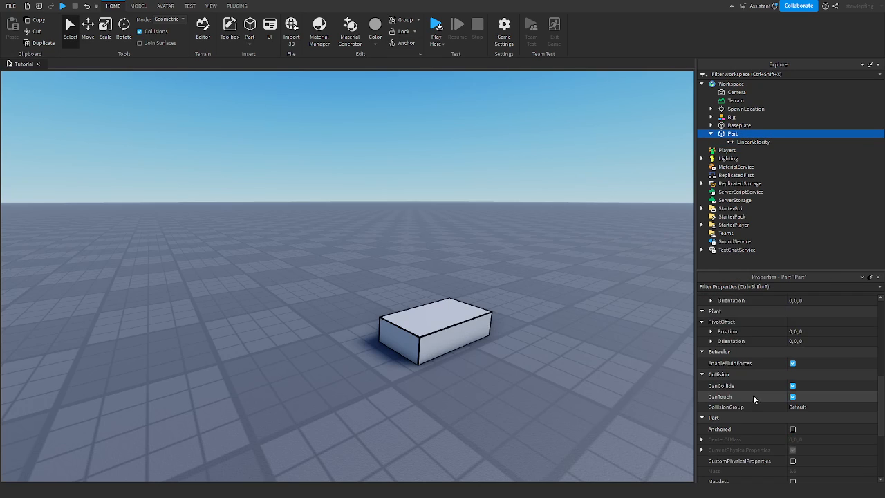
scroll(up, 3)
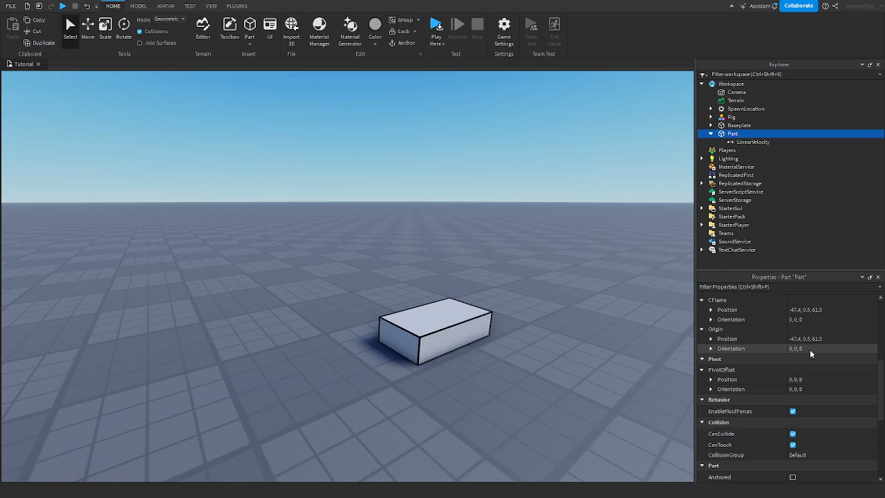
scroll(down, 3)
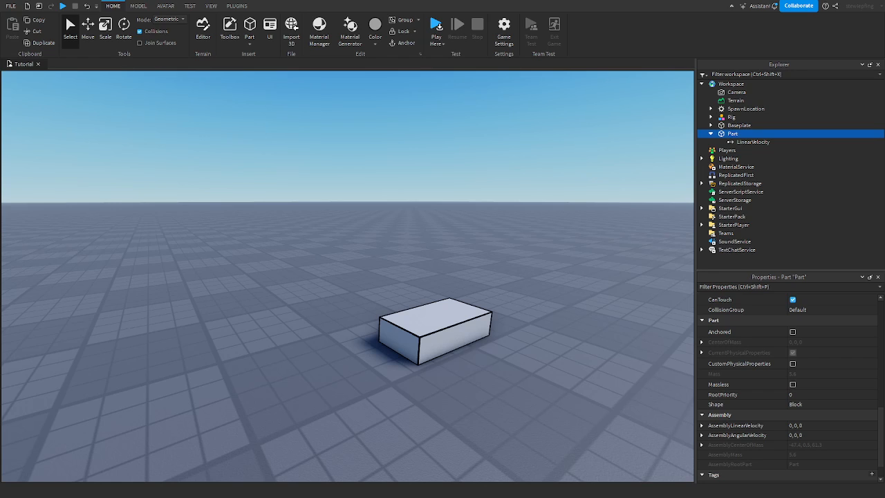
click(753, 142)
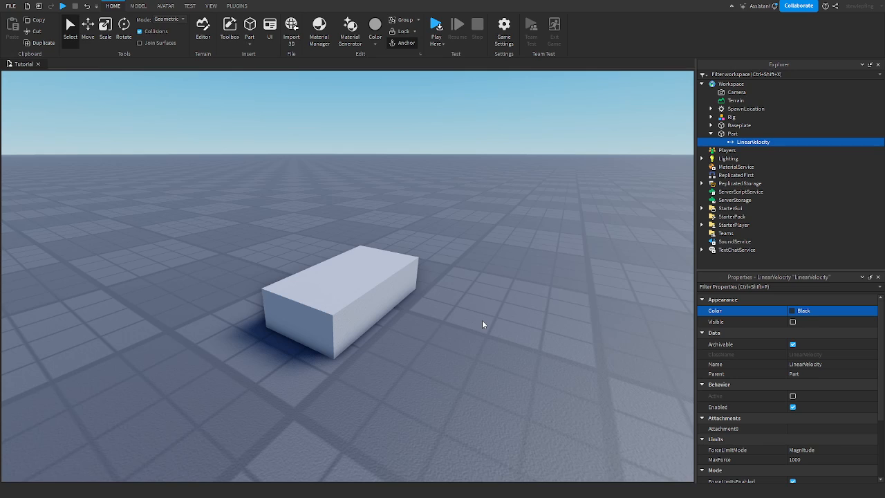
click(794, 321)
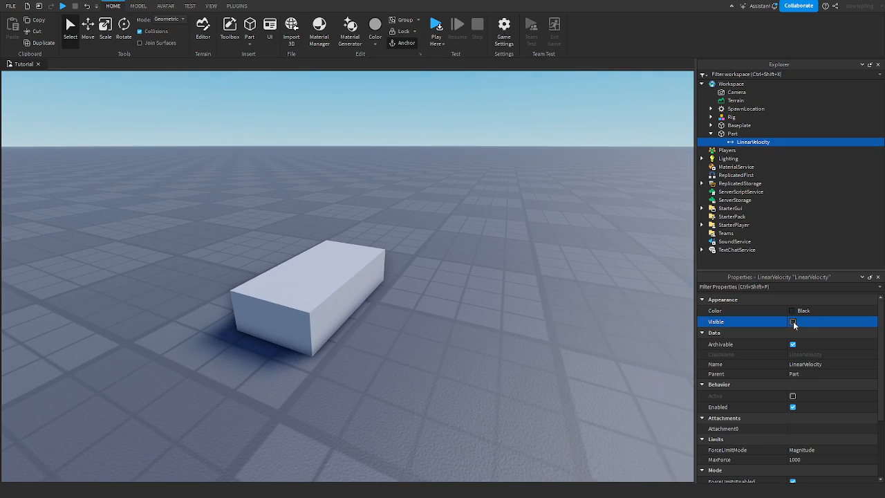
click(793, 322)
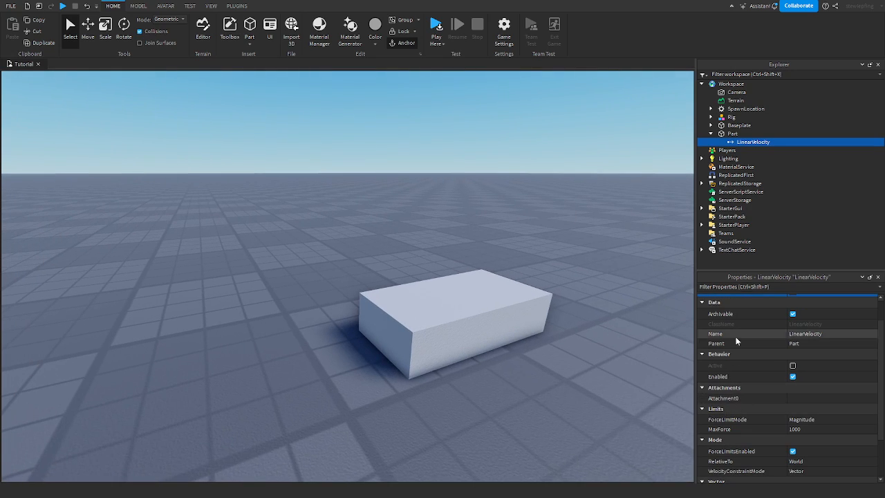
Insert an Attachment into Part and assign it as the LinearVelocity's Attachment0
click(733, 134)
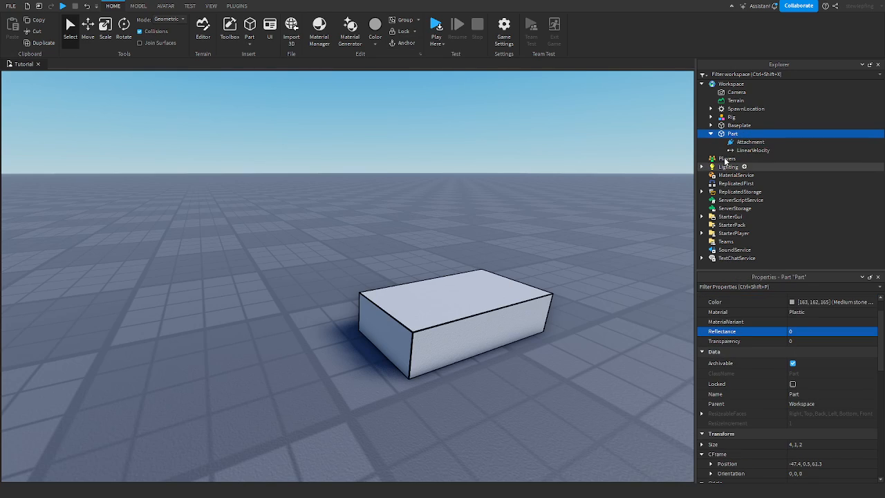
click(750, 141)
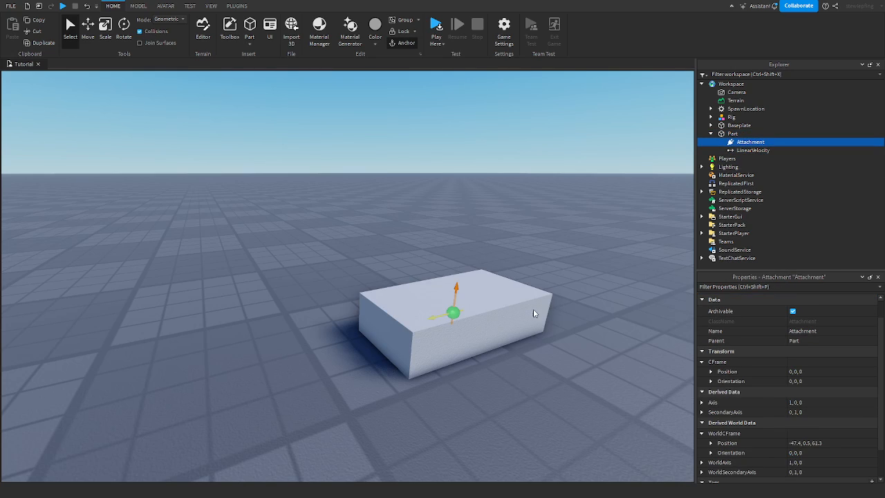
click(753, 150)
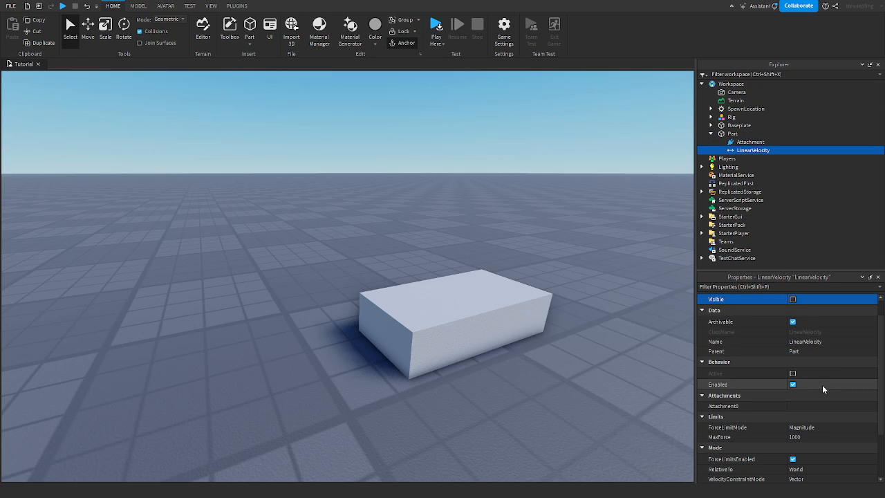
click(723, 406)
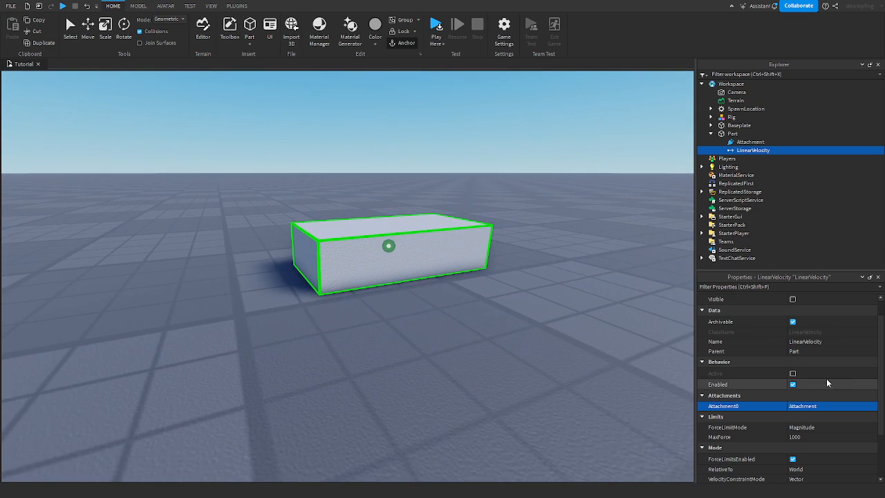
mouse_move(856, 360)
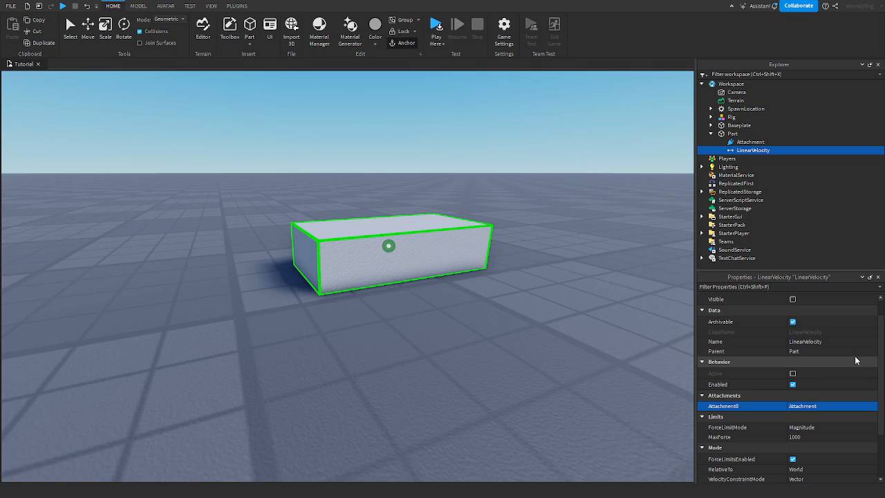
mouse_move(800, 403)
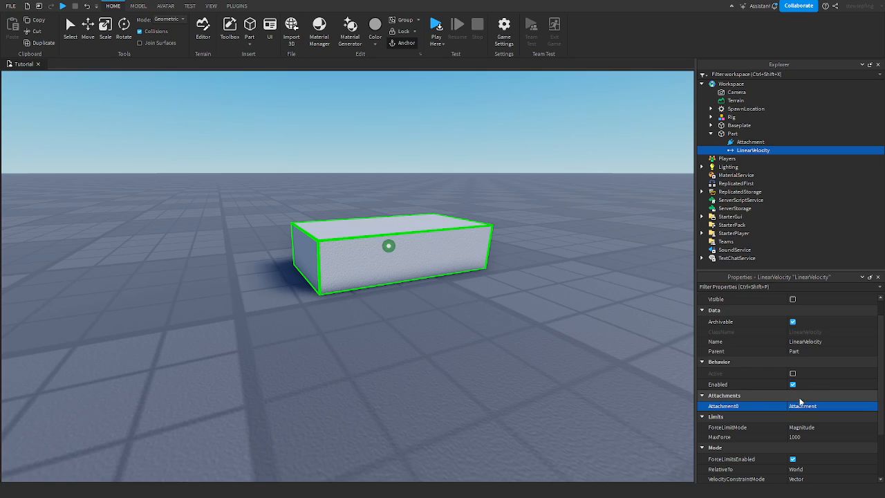
scroll(down, 3)
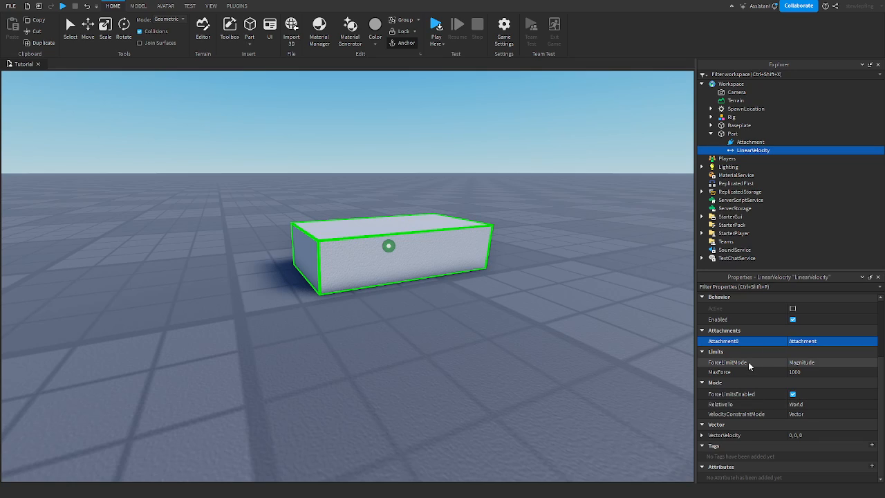
mouse_move(819, 361)
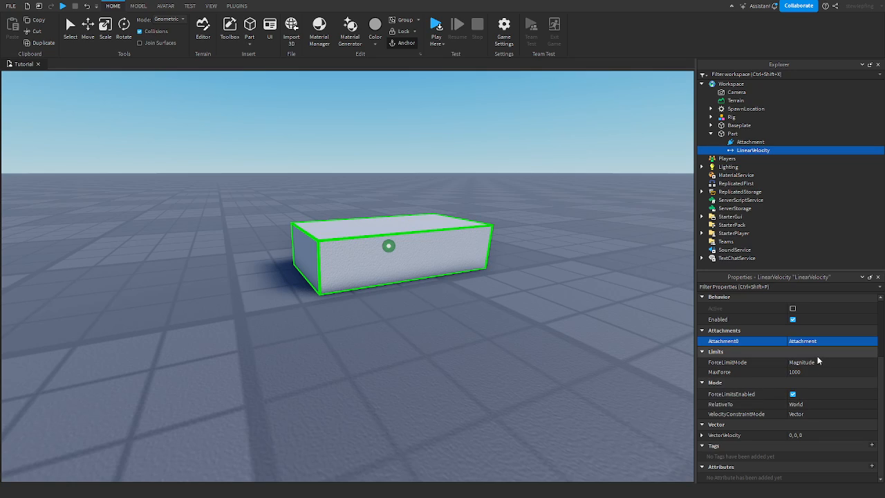
click(743, 362)
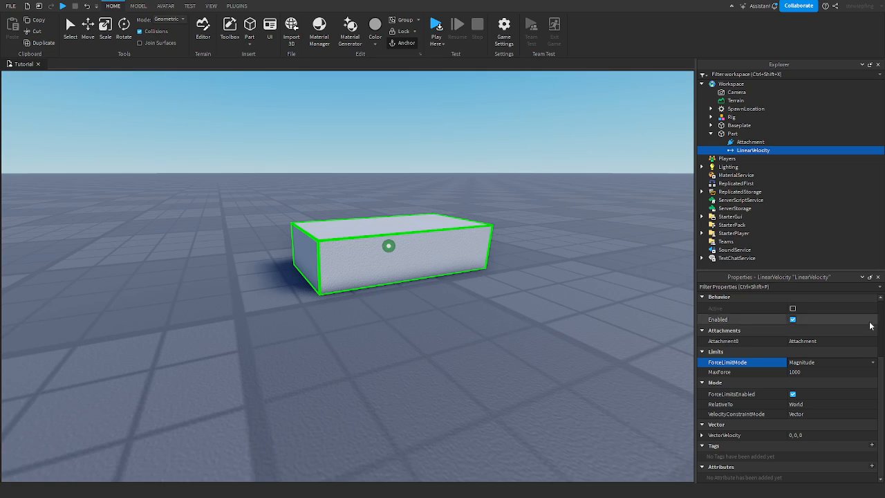
click(816, 372)
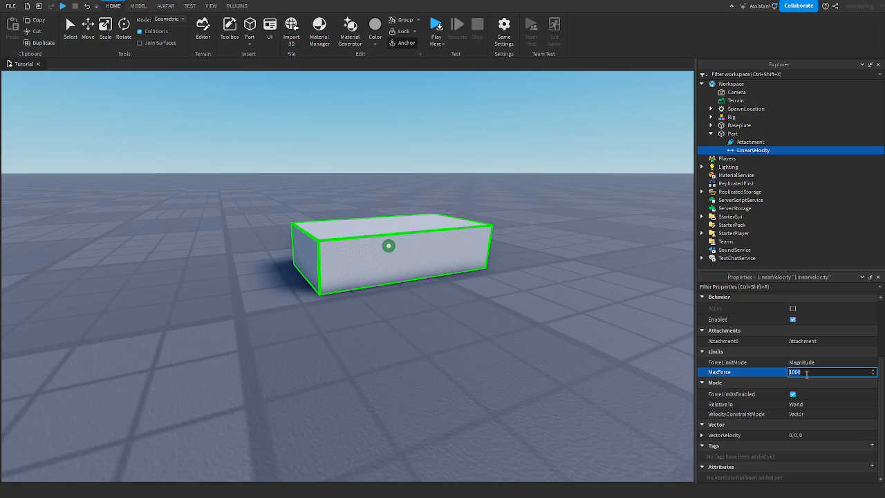
mouse_move(601, 335)
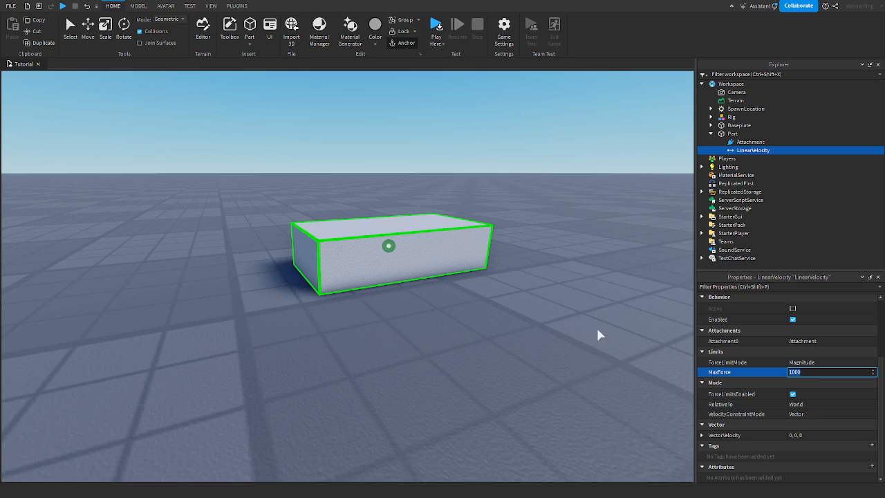
mouse_move(483, 357)
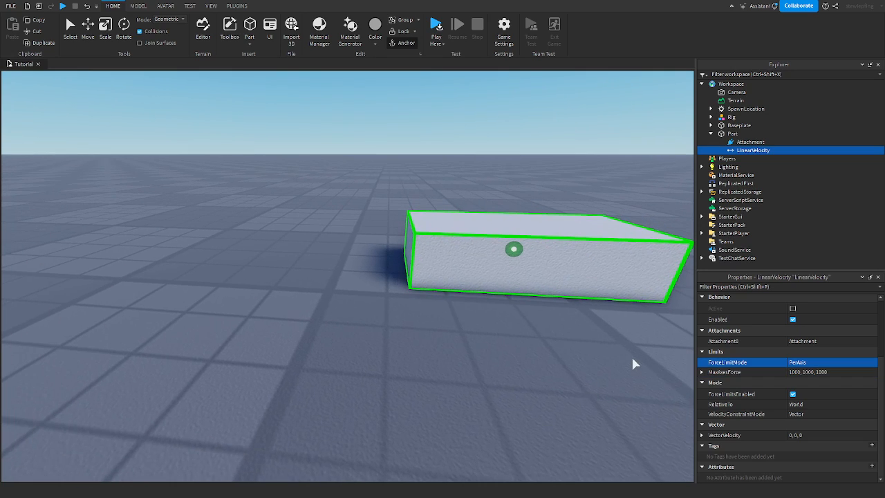
mouse_move(647, 372)
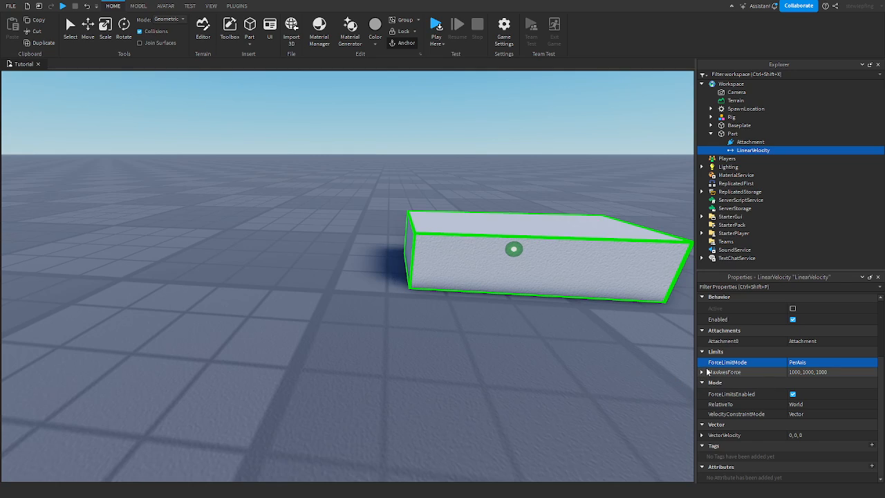
click(702, 372)
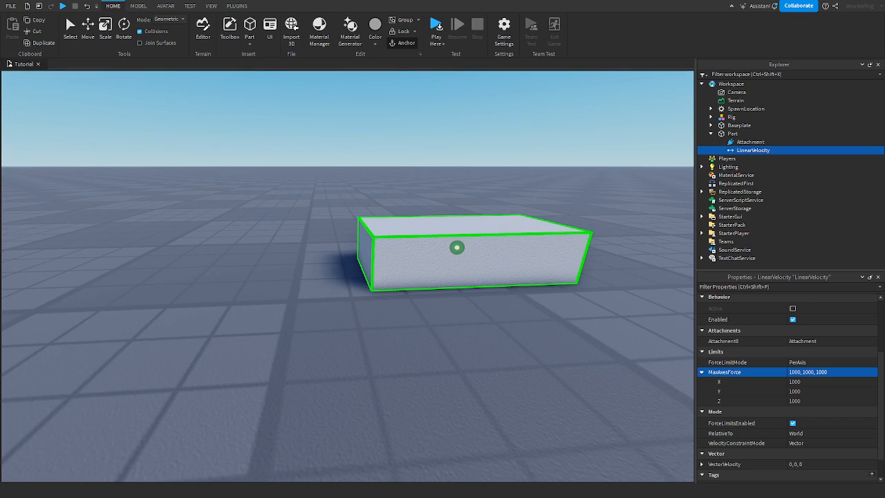
click(830, 362)
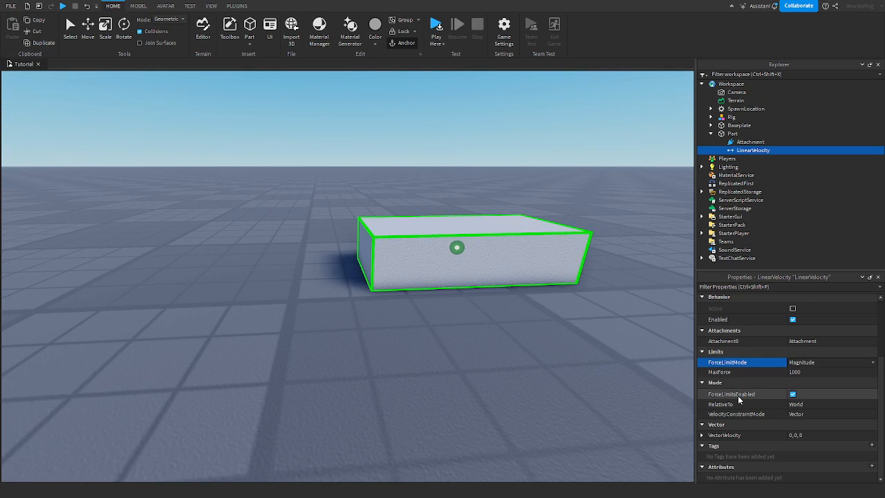
Untick ForceLimitsEnabled on the LinearVelocity and set its VectorVelocity to 0, 0, 5
click(830, 372)
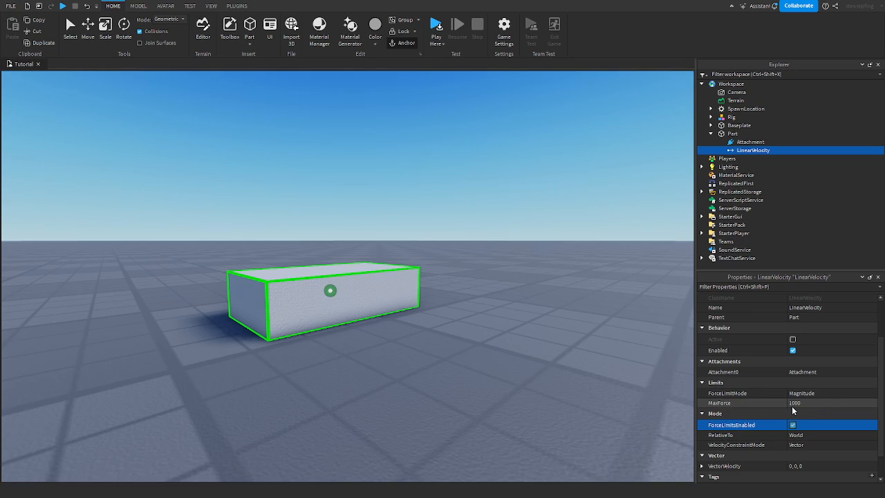
mouse_move(581, 399)
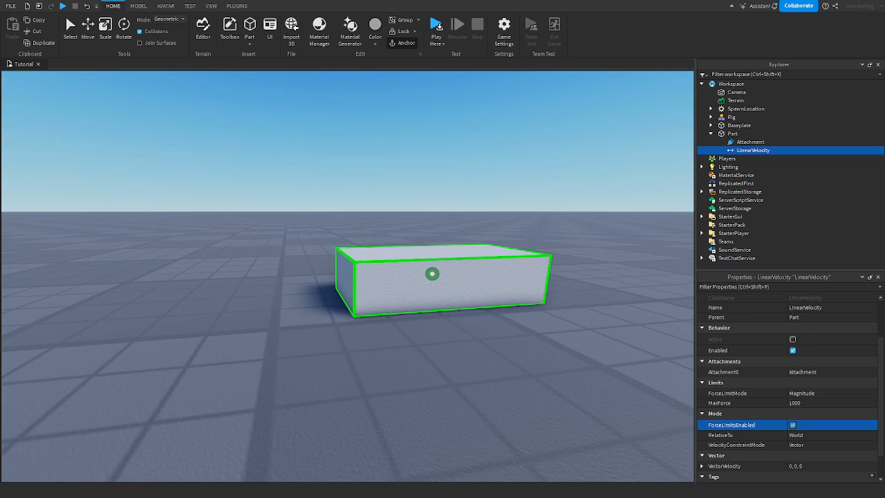
click(435, 23)
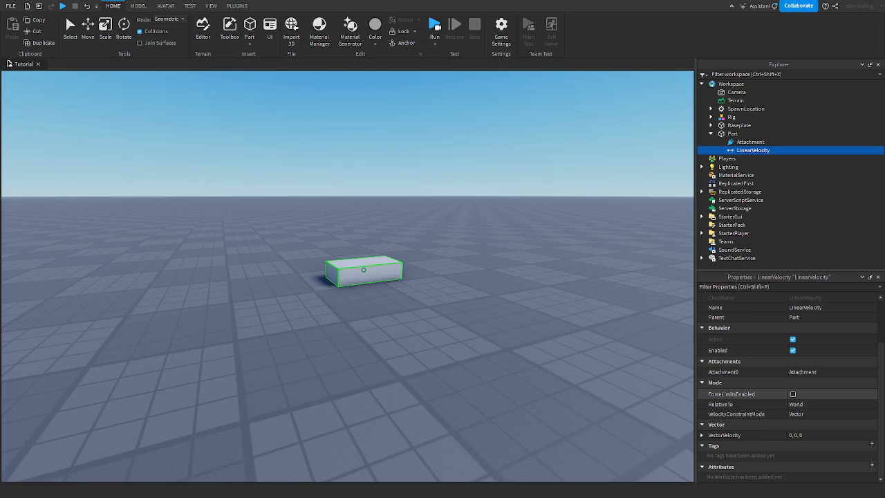
click(793, 394)
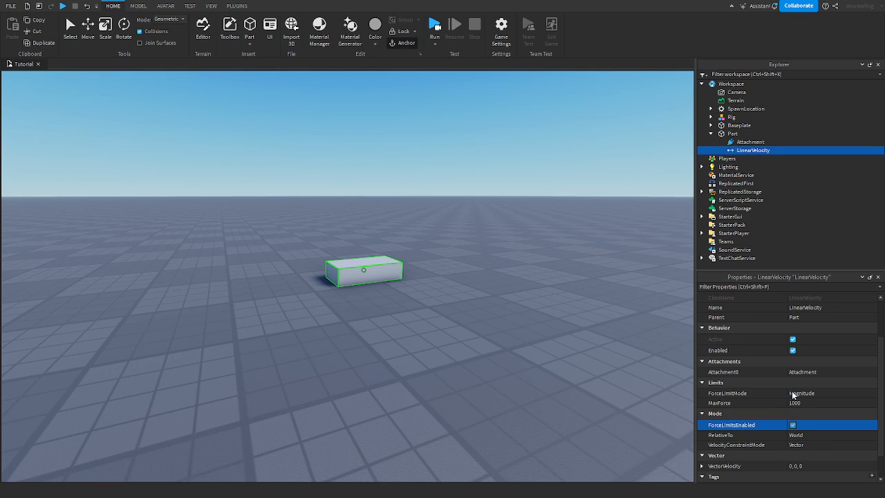
click(793, 424)
text(5)
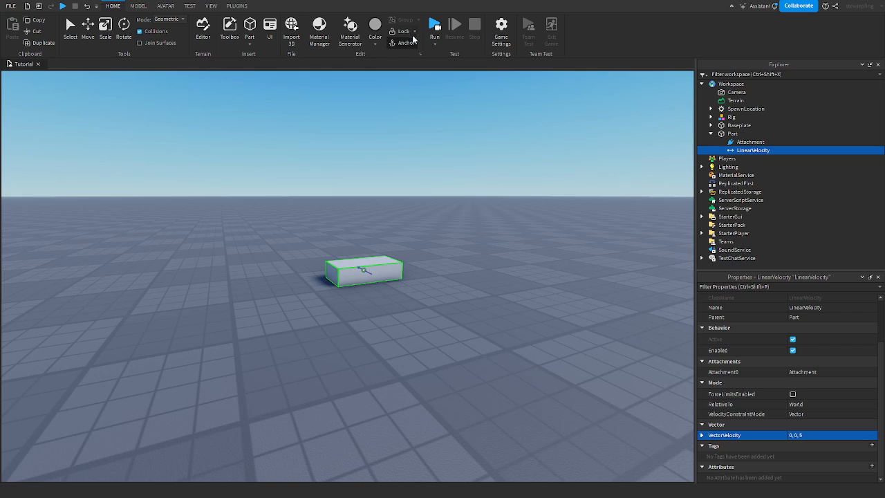
Run the physics simulation to watch the slab slide, then stop and deselect
click(435, 25)
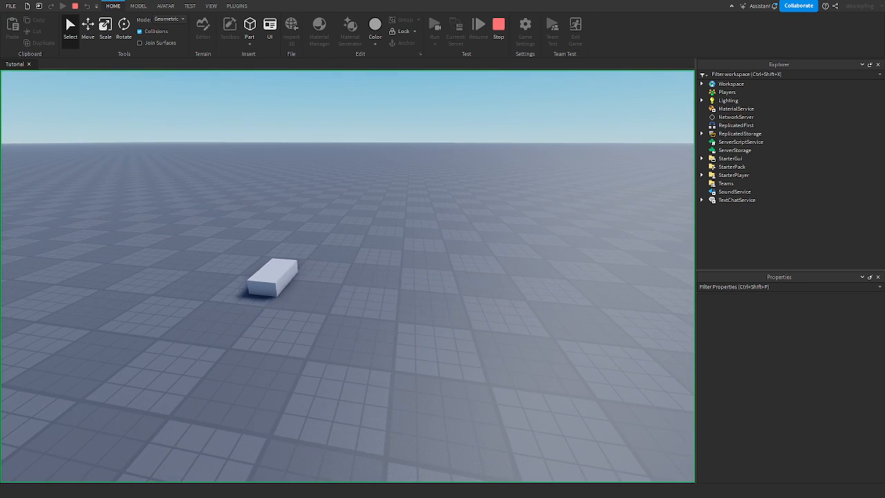
click(435, 23)
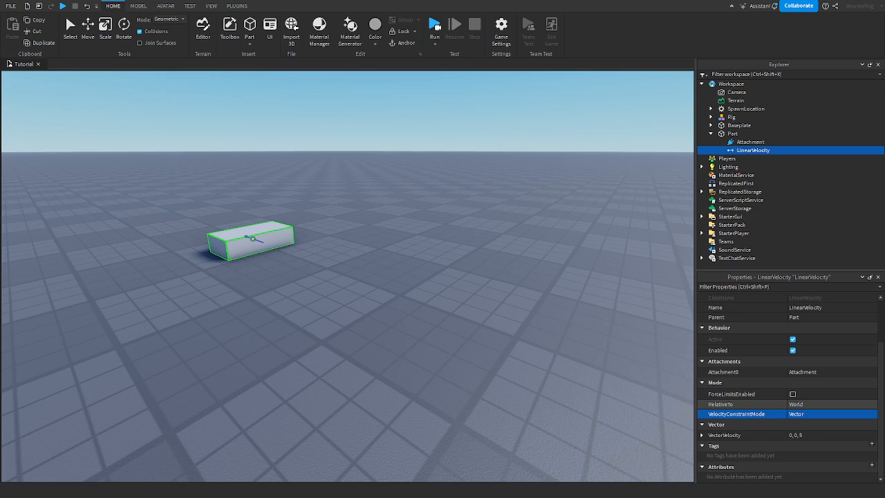
click(435, 25)
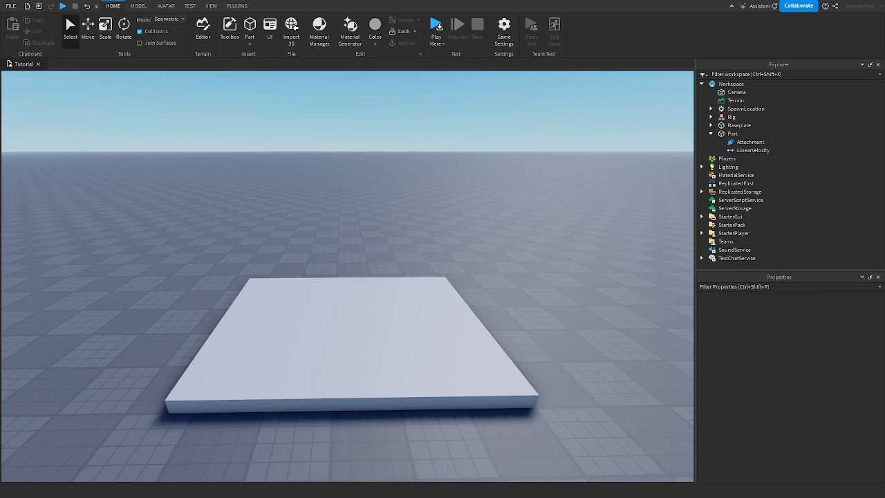
Start a Play Here test, switch to Server view, and expand Workspace
click(436, 24)
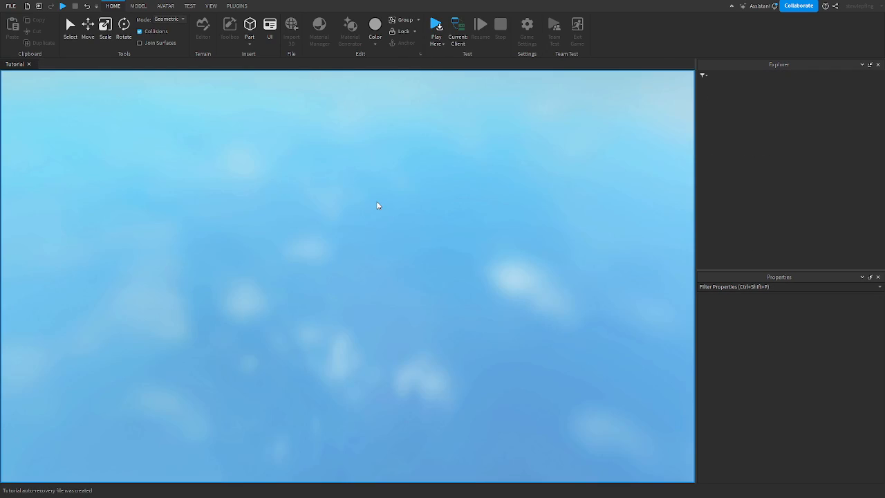
click(437, 28)
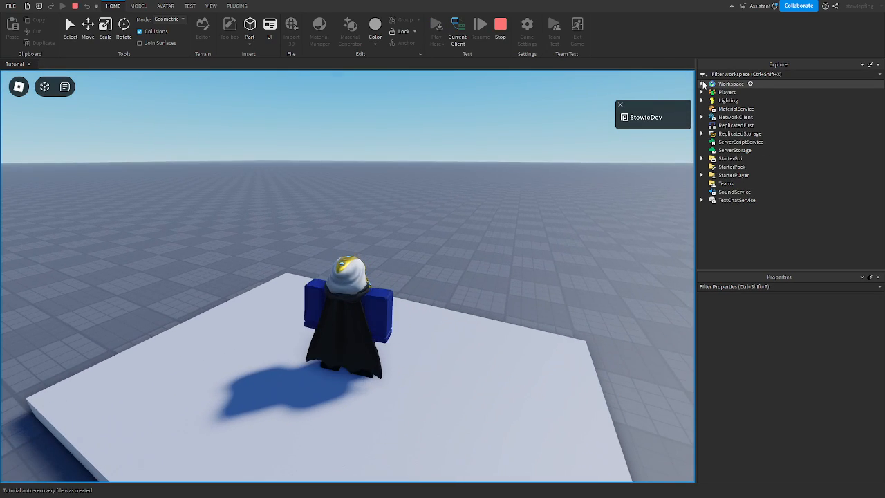
click(702, 84)
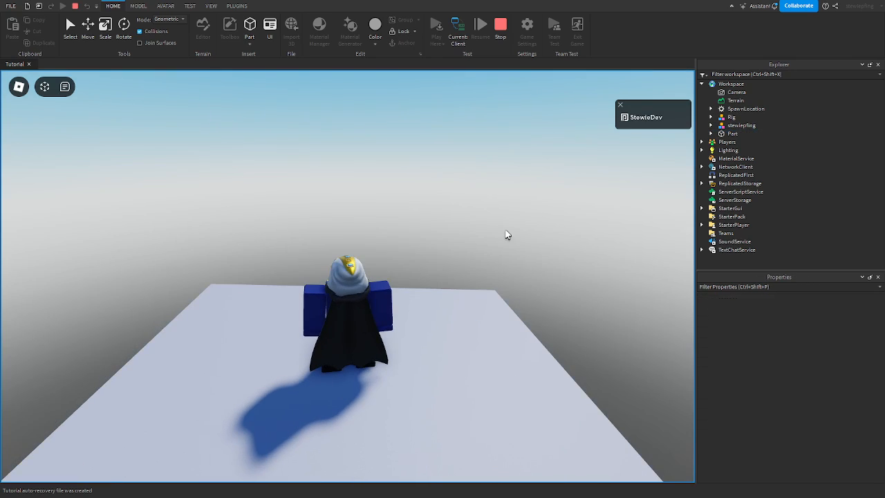
click(435, 26)
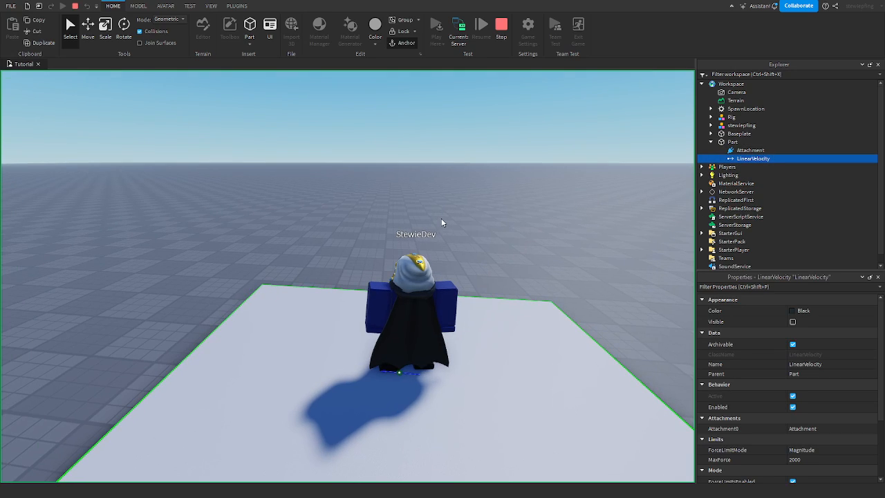
Set the LinearVelocity MaxForce to 10000 and velocity 0, 0, 9000, then stop
click(830, 372)
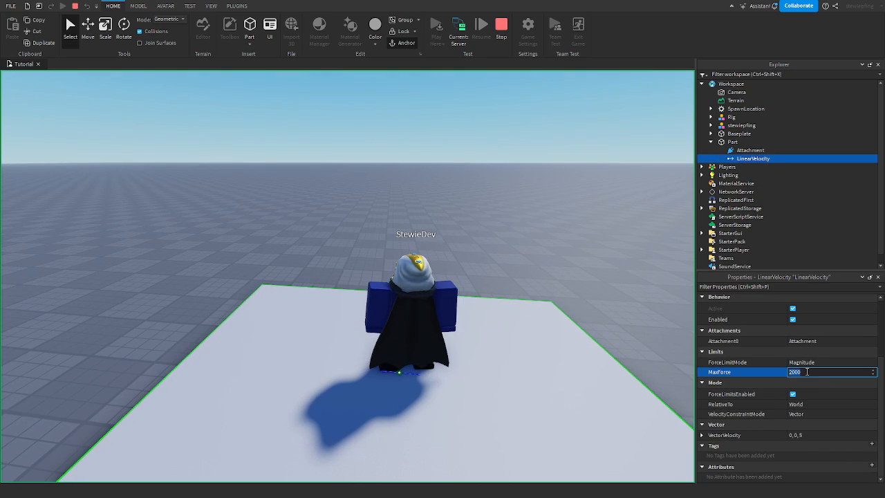
text(10000)
click(832, 435)
text(9000)
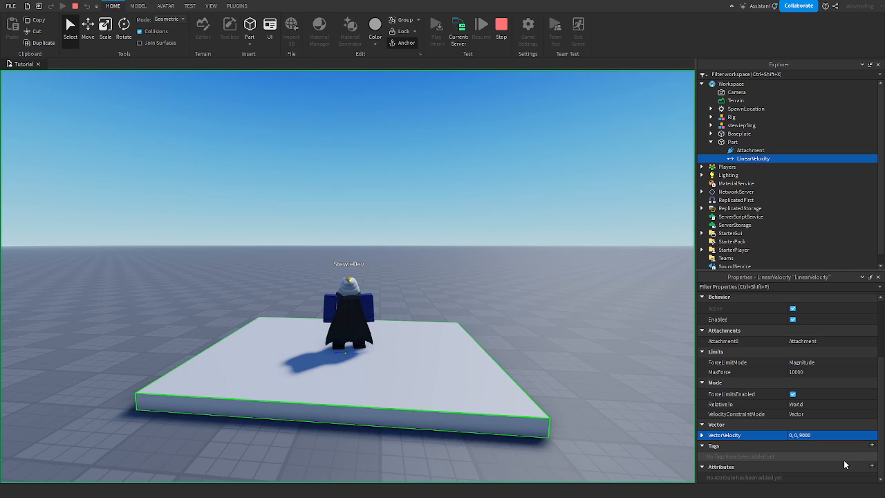
click(819, 435)
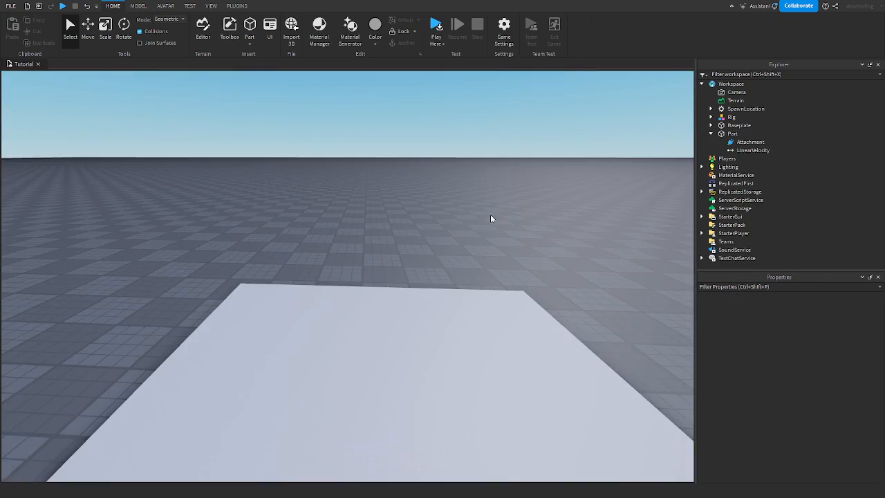
Play-test in Server view and raise the LinearVelocity MaxForce, typing 15000, then stop
click(436, 26)
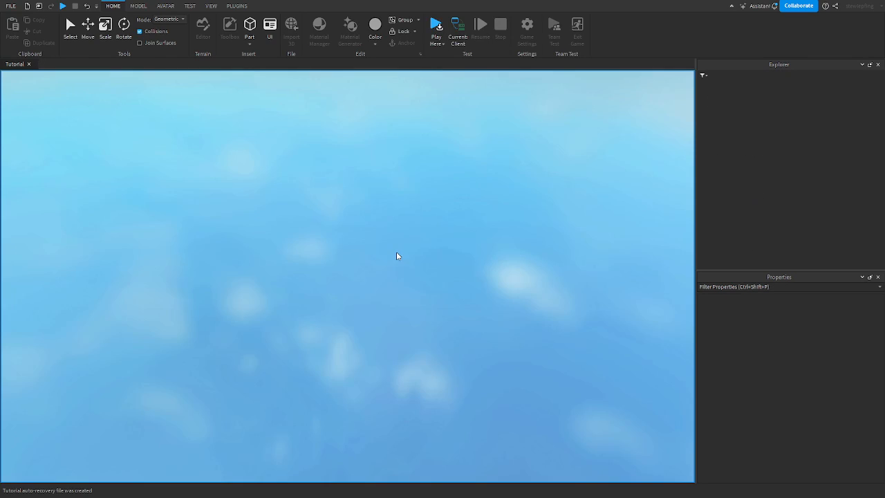
click(436, 28)
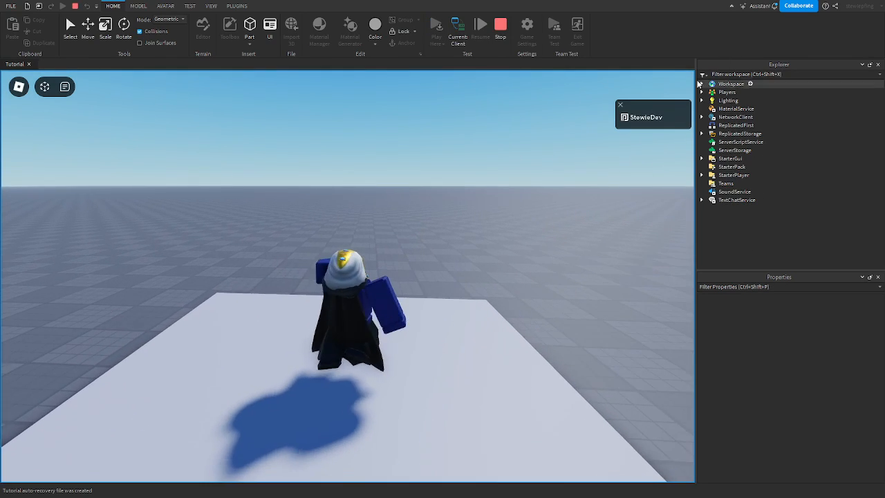
click(702, 84)
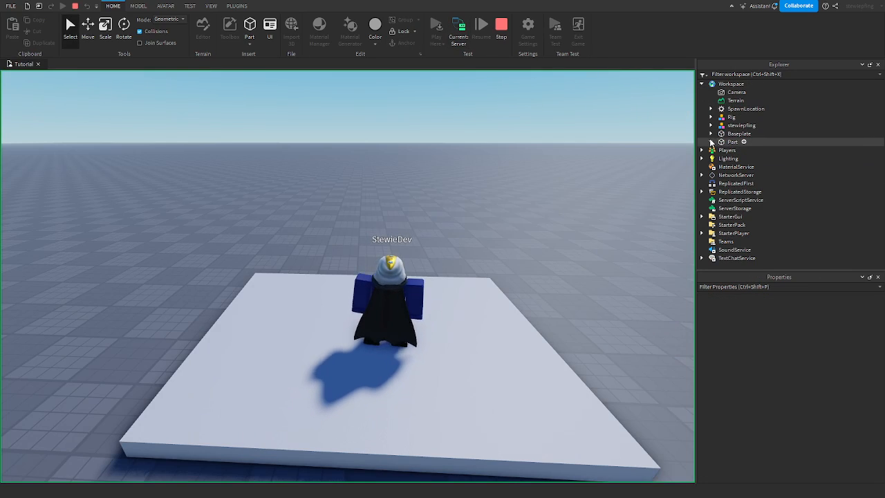
click(752, 158)
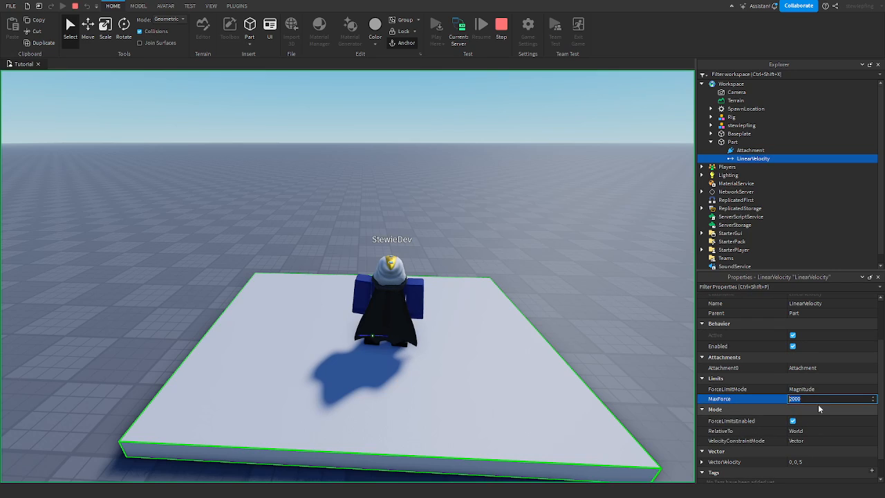
text(15000)
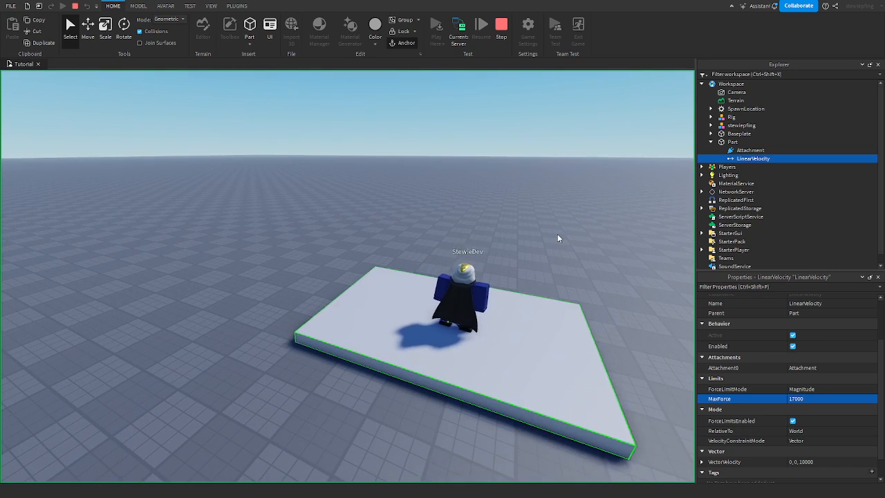
click(436, 25)
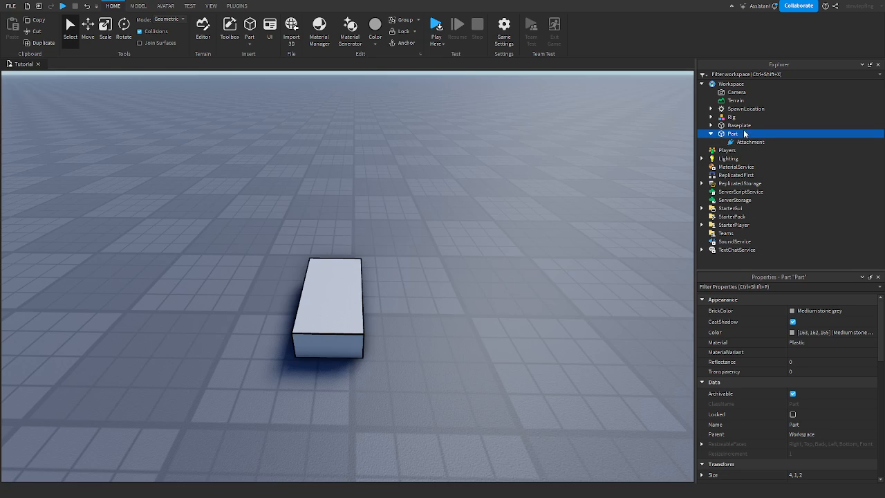
Add an AngularVelocity to Part with MaxTorque 2000 and spin 2, 0, 0, then play-test
click(753, 142)
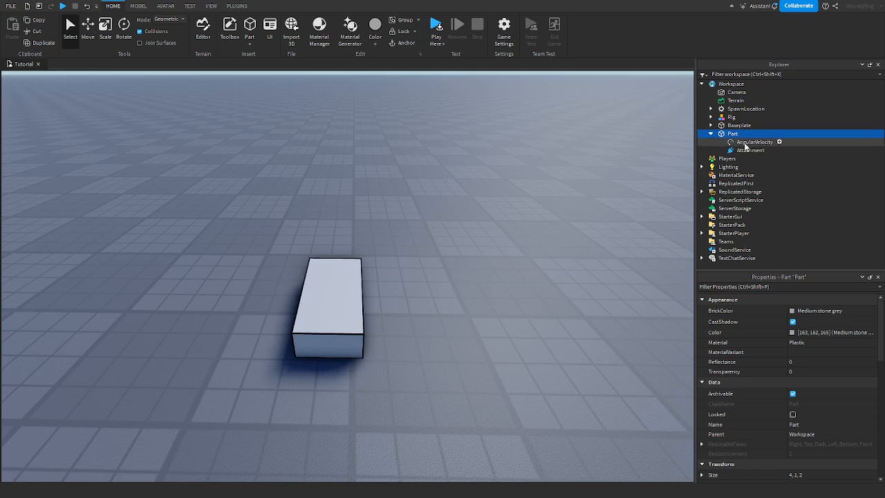
click(755, 141)
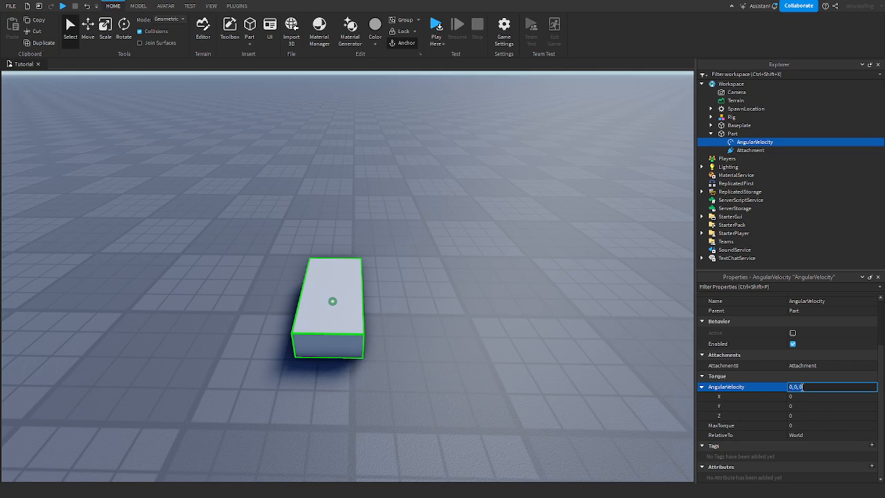
click(720, 435)
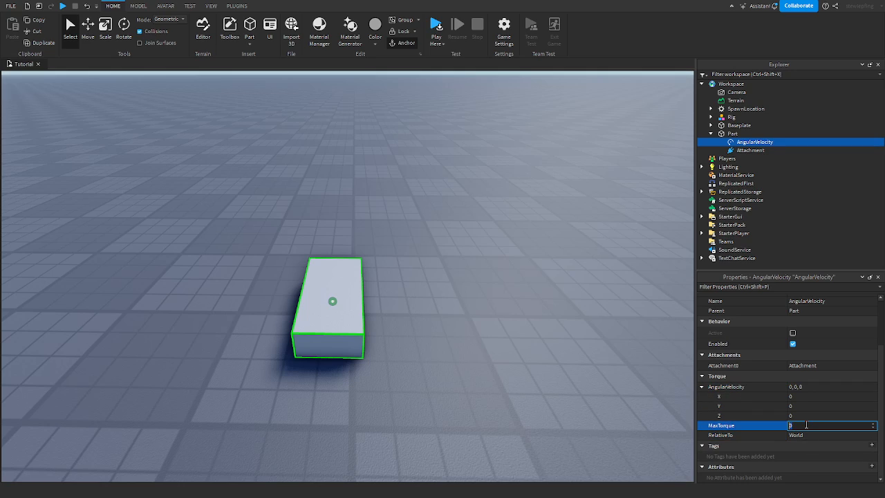
text(2000)
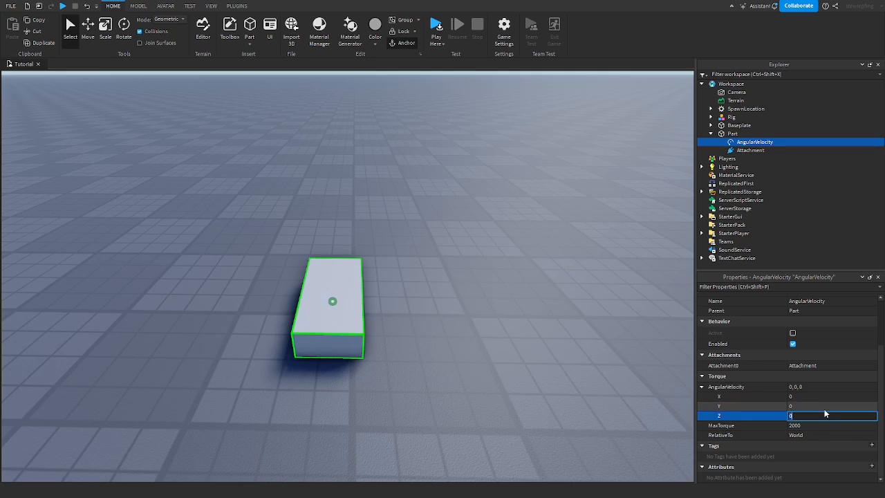
click(830, 396)
text(2)
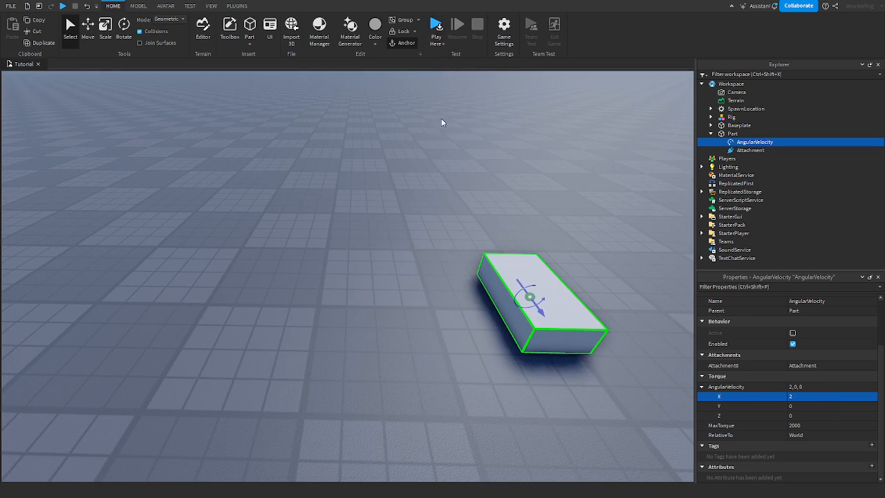
click(436, 24)
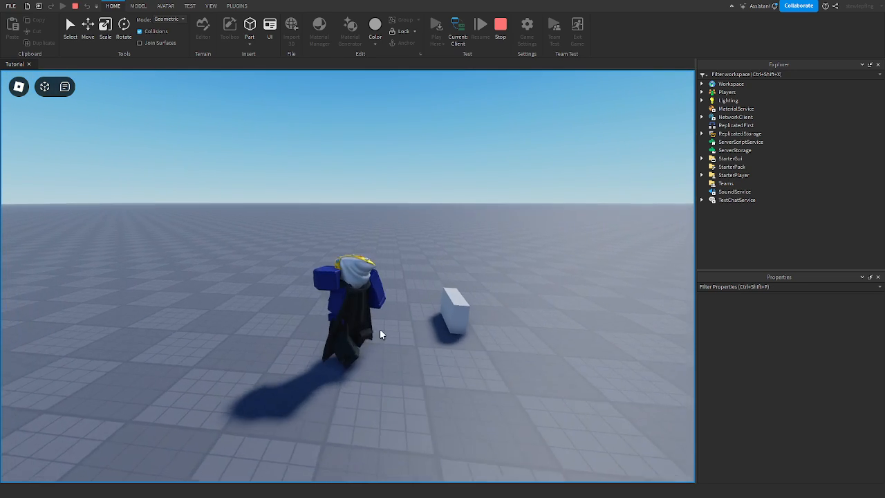
Stop the play test after watching the block tumble
click(501, 26)
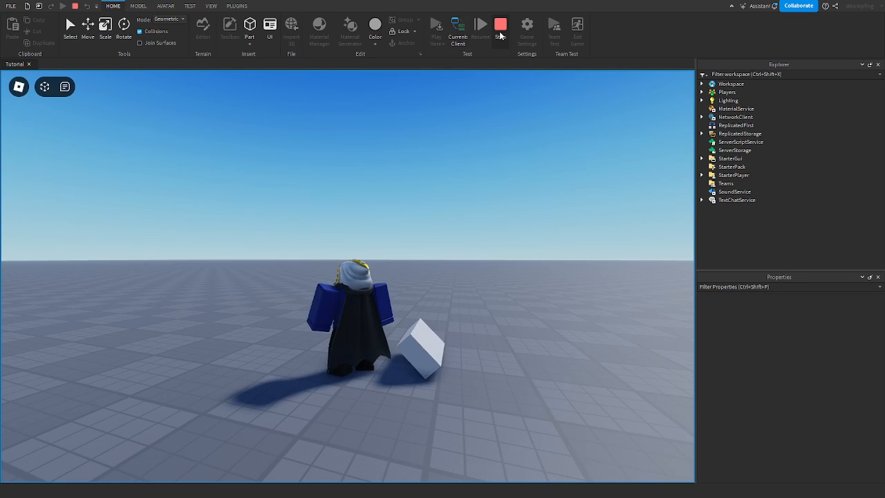
click(501, 25)
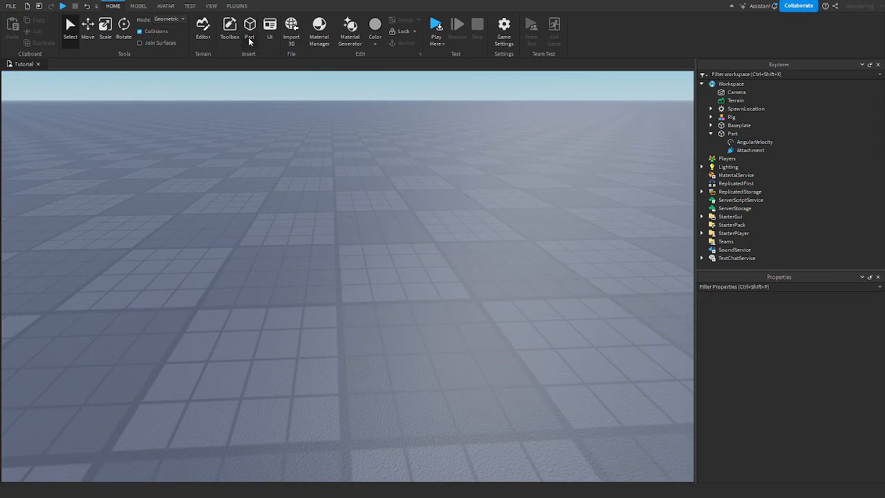
Set the Part's AngularVelocity property to 0, 5, 0
click(249, 29)
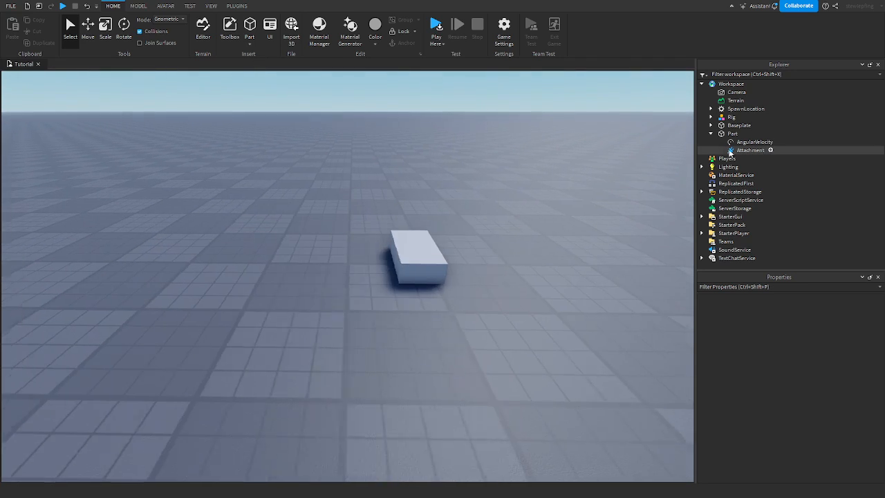
click(754, 142)
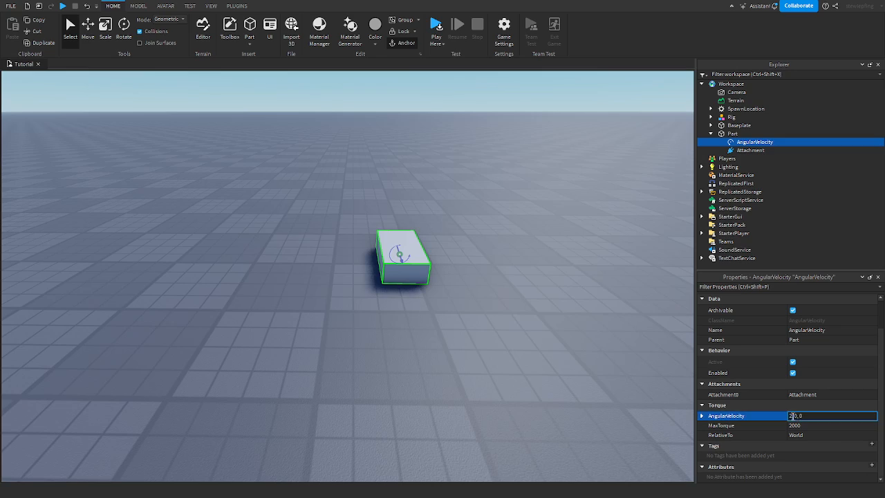
text(0)
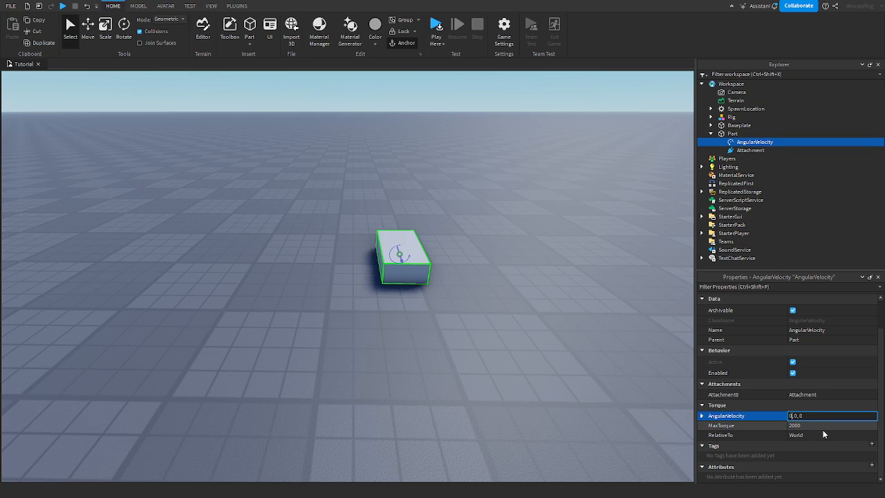
text(0, 5, 0)
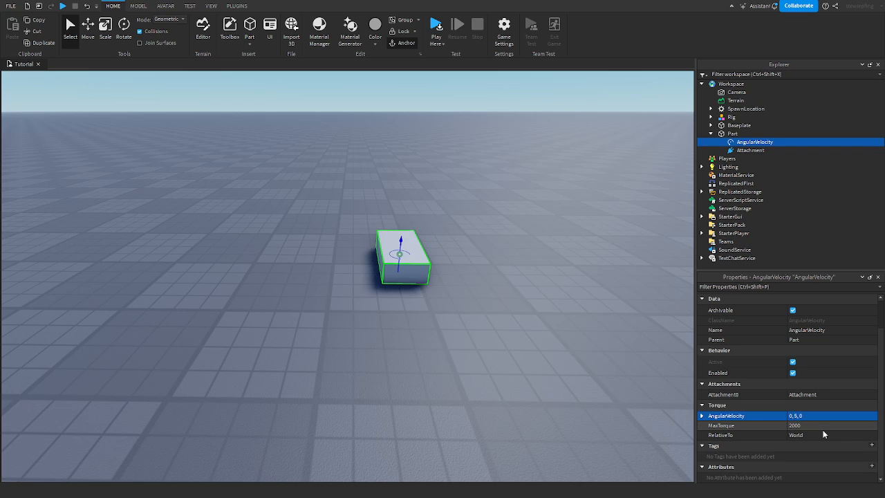
click(436, 25)
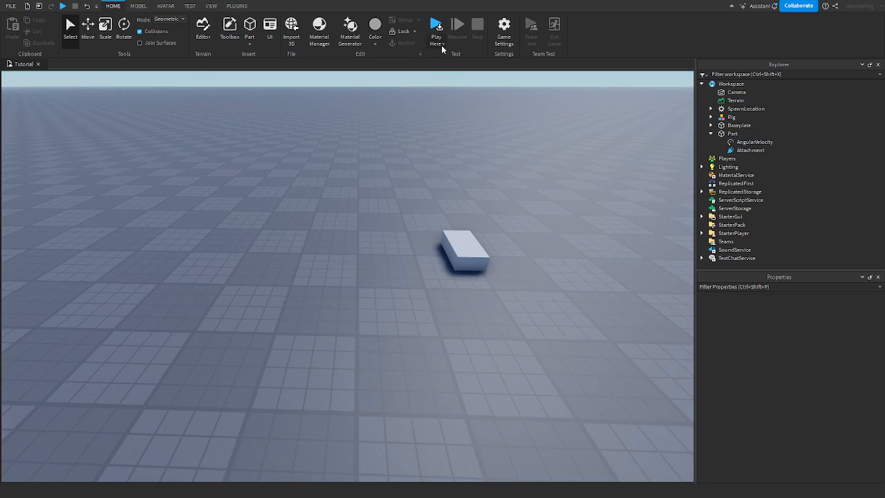
Play-test to watch the block spin, then stop
click(436, 27)
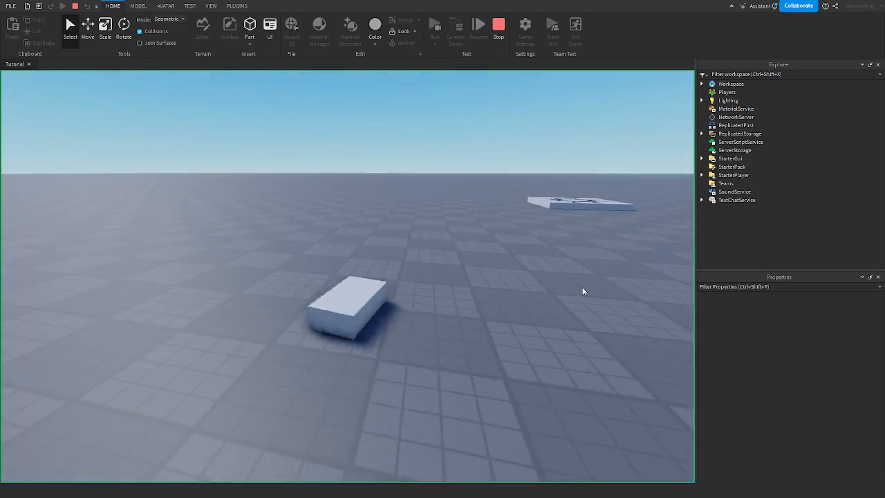
click(353, 308)
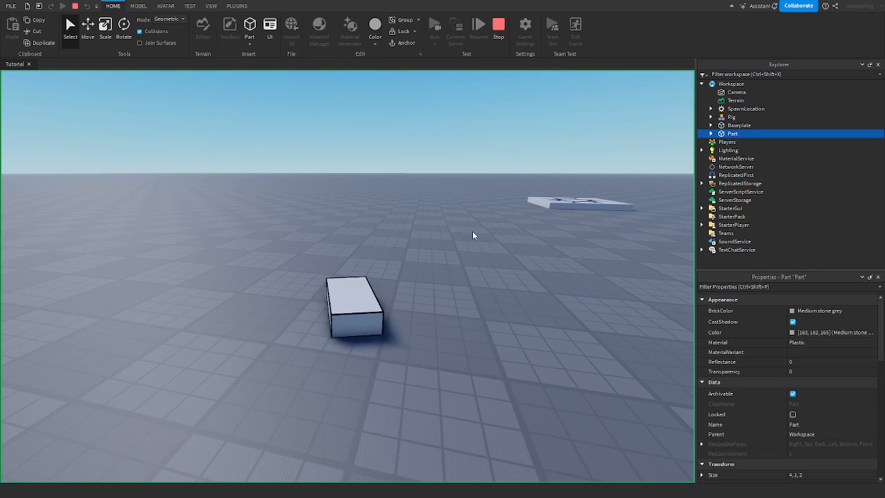
click(435, 24)
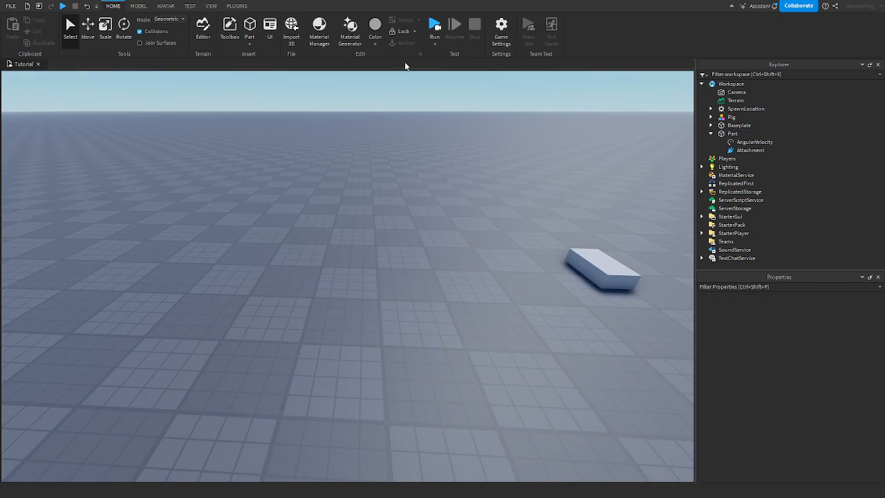
In a server-view play test, add an AngularVelocity inside the character's HumanoidRootPart
click(434, 28)
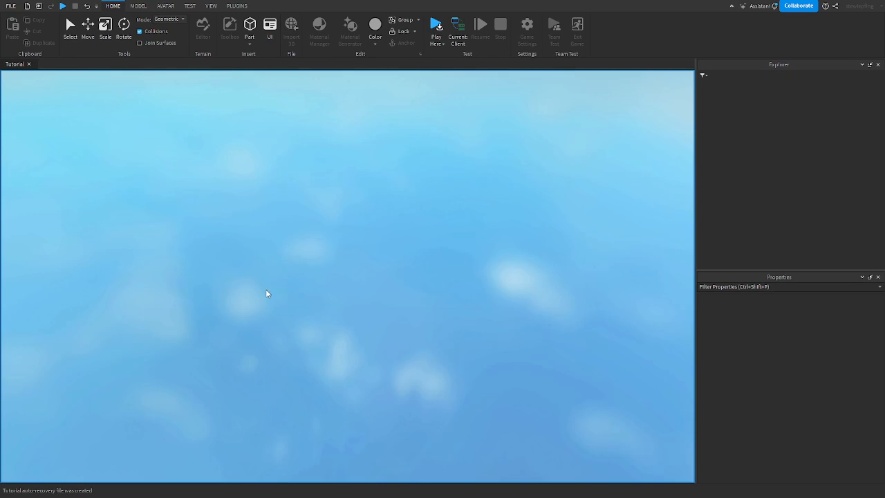
click(457, 28)
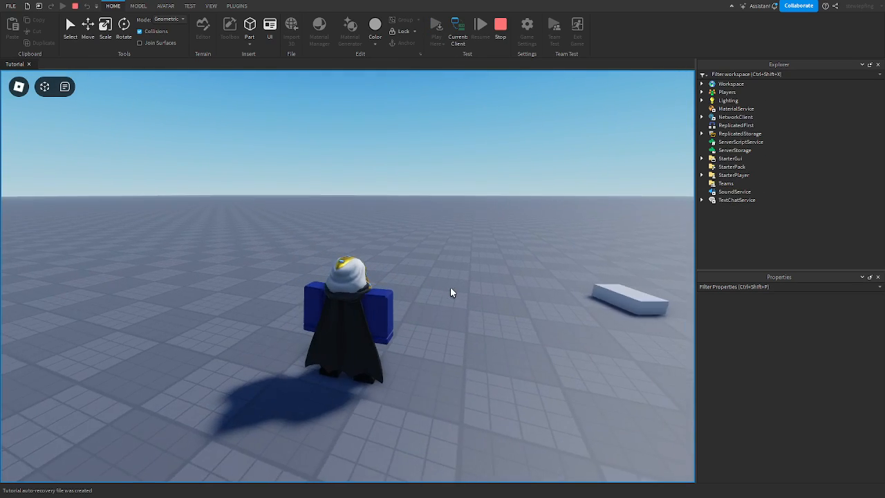
click(436, 28)
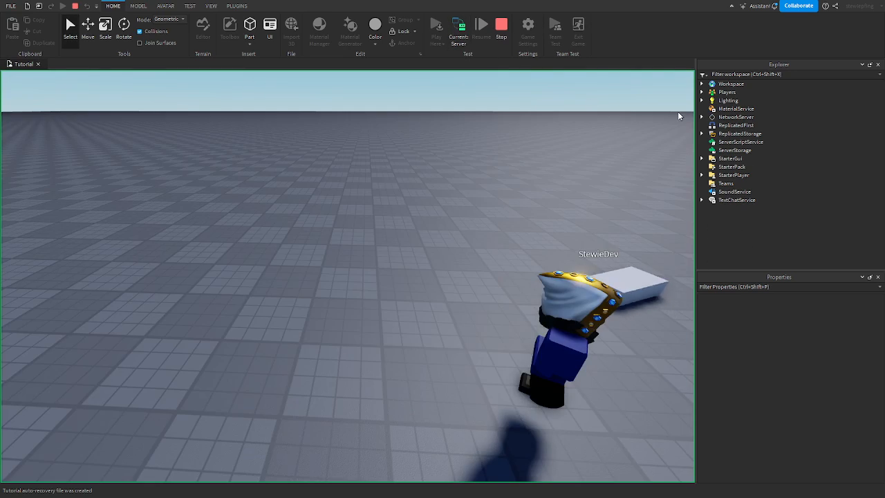
click(702, 84)
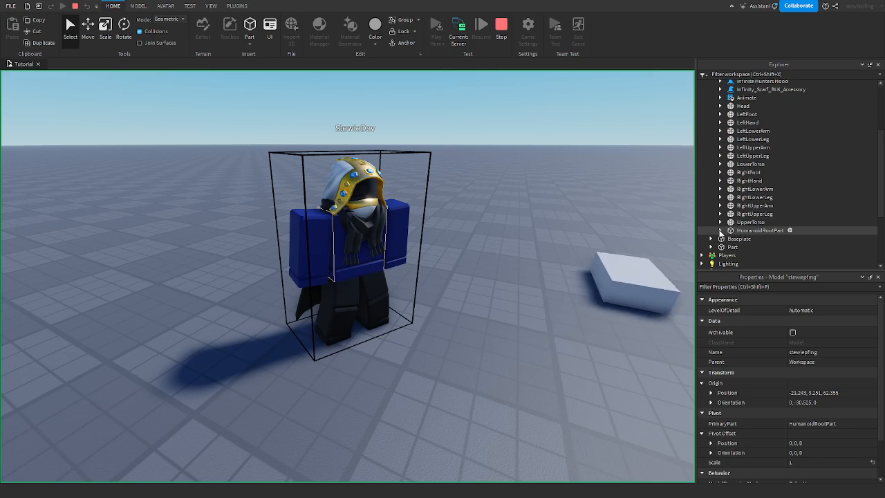
click(721, 230)
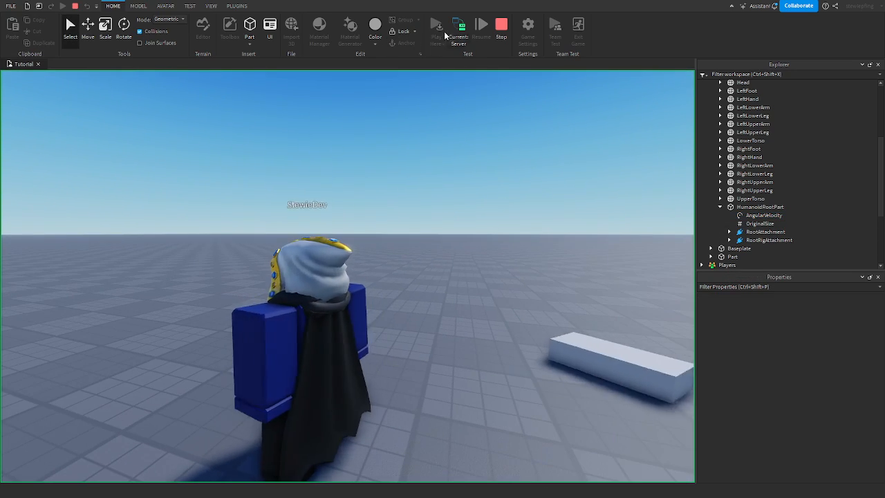
click(437, 28)
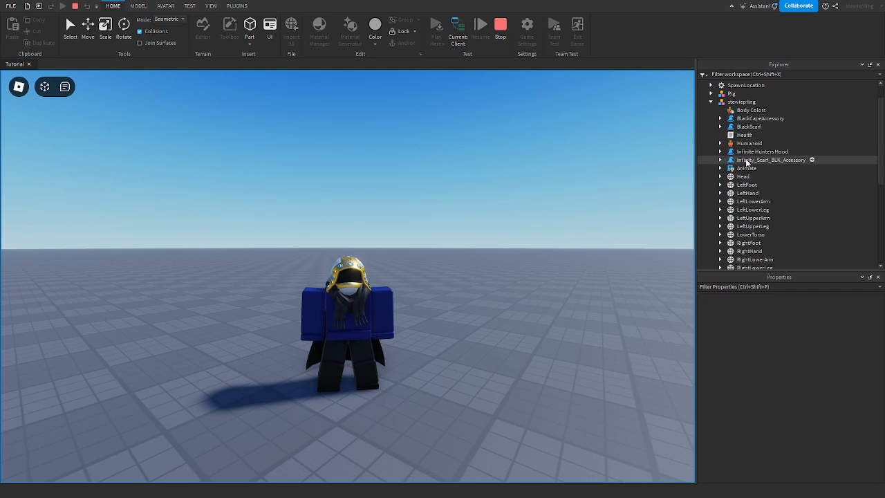
Give HumanoidRootPart's LinearVelocity MaxForce 2000 and VectorVelocity 500, 0, 0, then stop the playtest
click(761, 230)
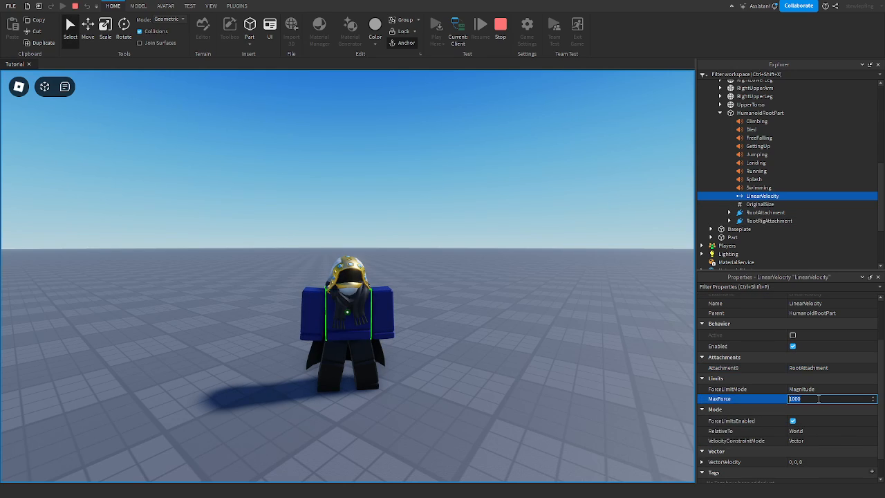
text(2000)
click(832, 462)
text(50)
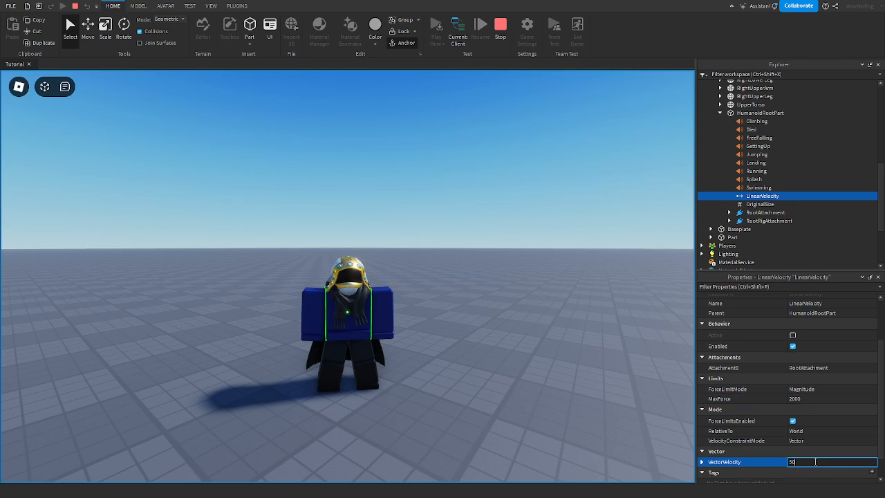
key(Backspace)
text(0, 0, 0)
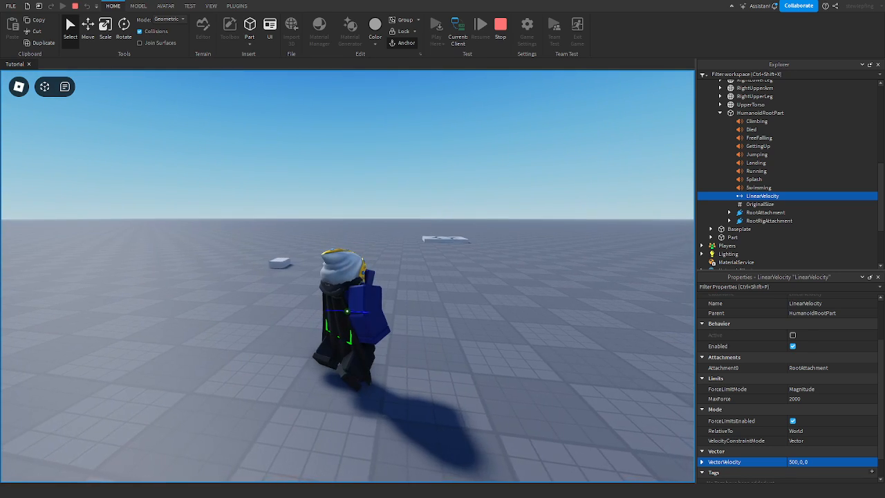
click(500, 26)
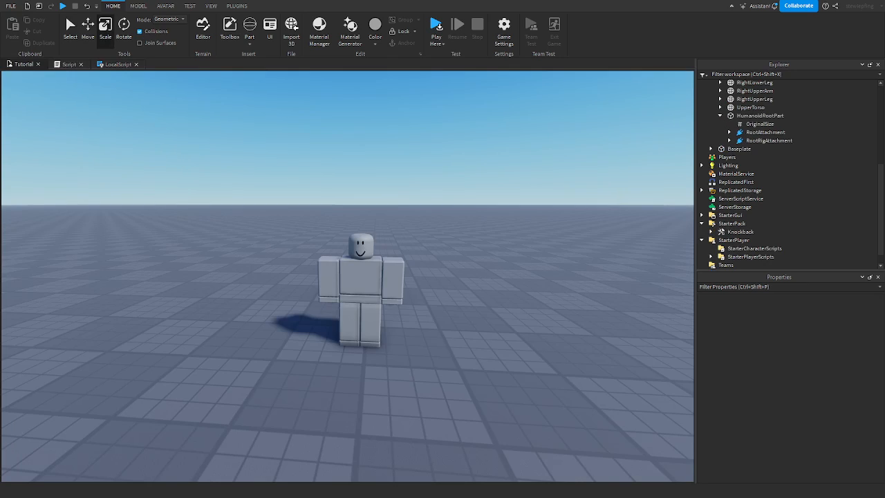
click(436, 26)
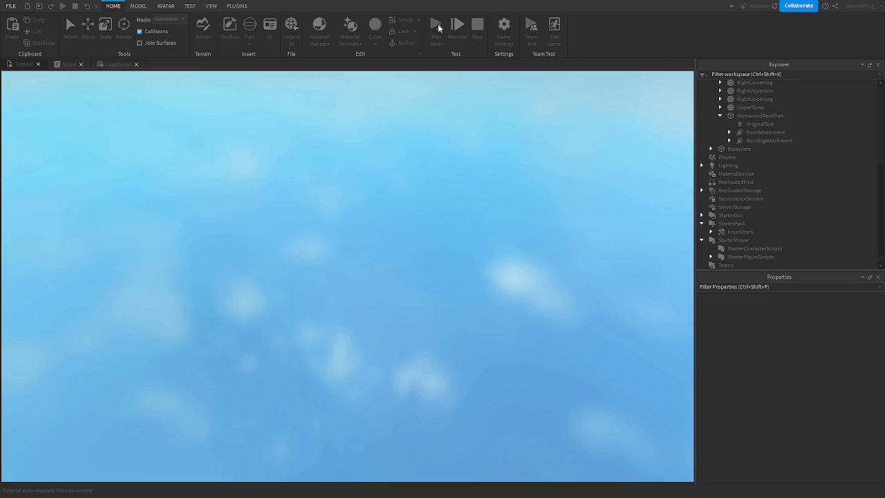
click(437, 28)
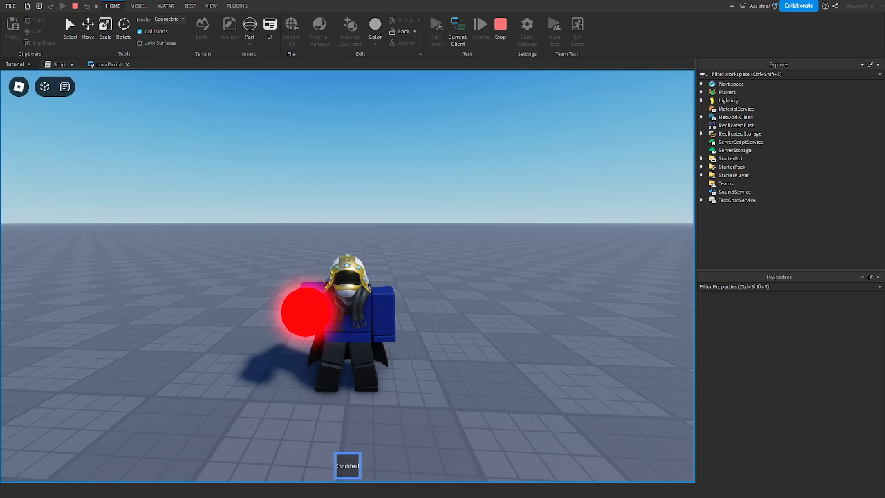
click(500, 26)
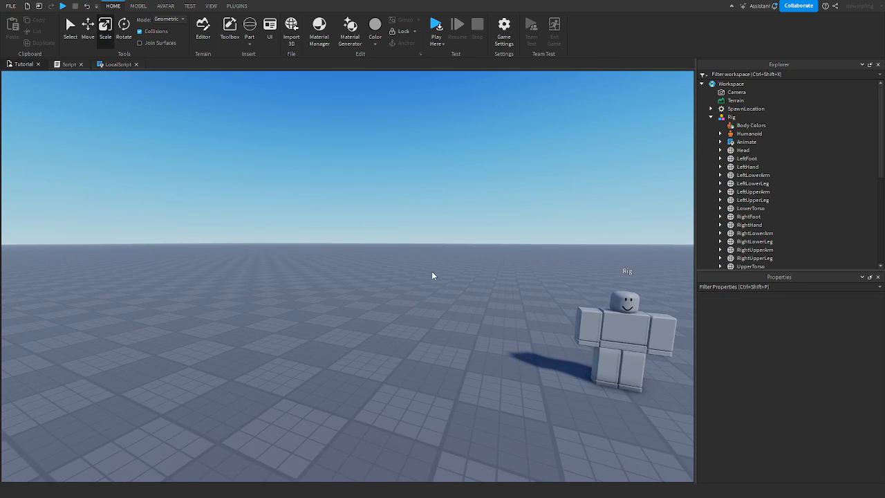